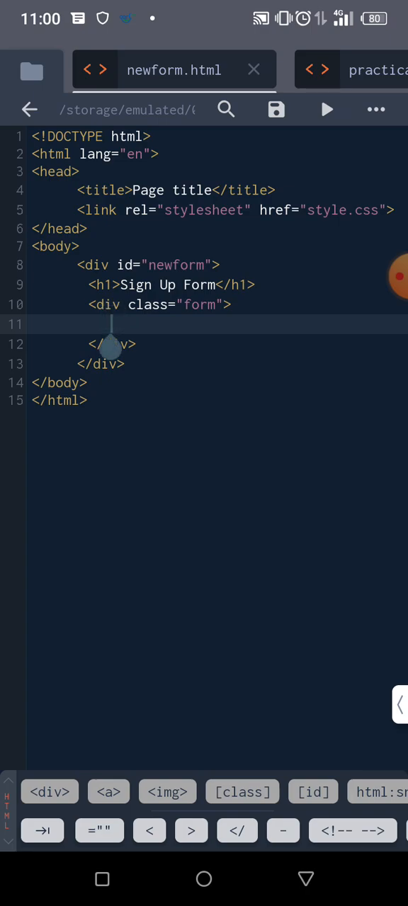
Place the cursor on empty line 11 of newform.html, then view Gallery's Albums tab.
click(109, 323)
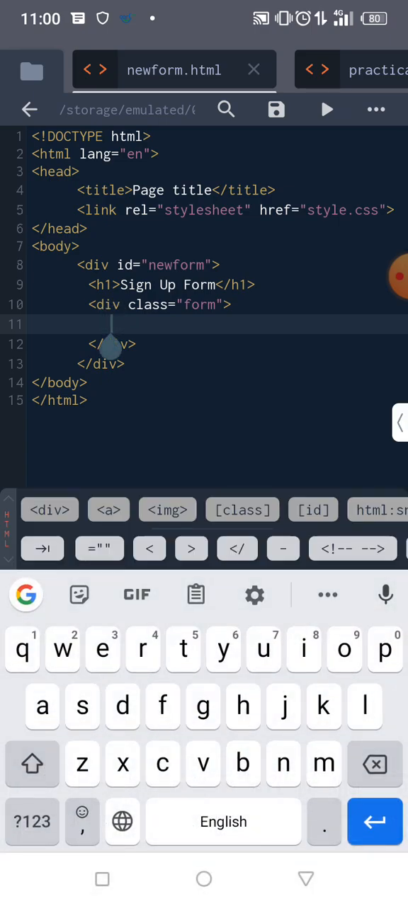
click(102, 879)
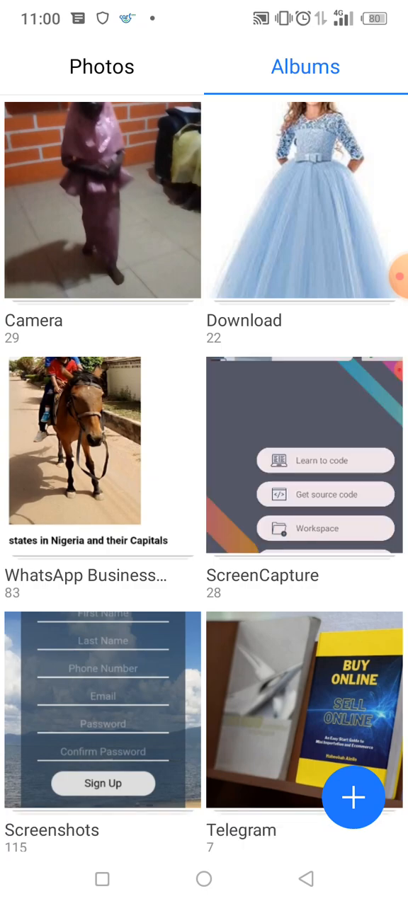
scroll(down, 3)
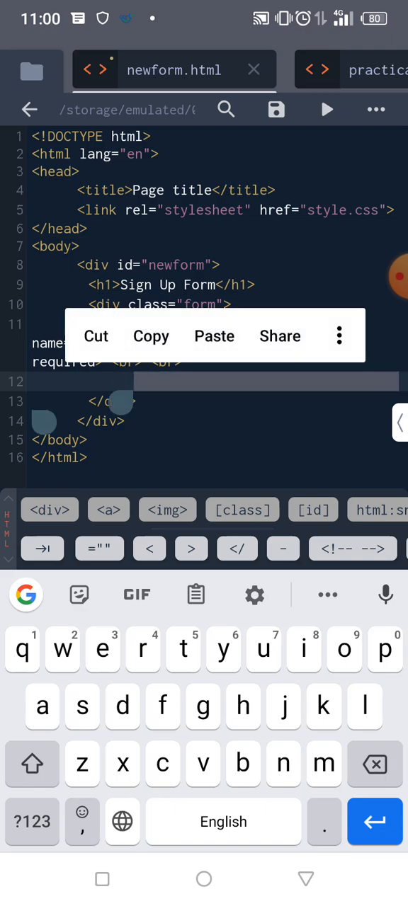
Paste the required fname input line twice, giving three identical inputs with line breaks.
click(214, 335)
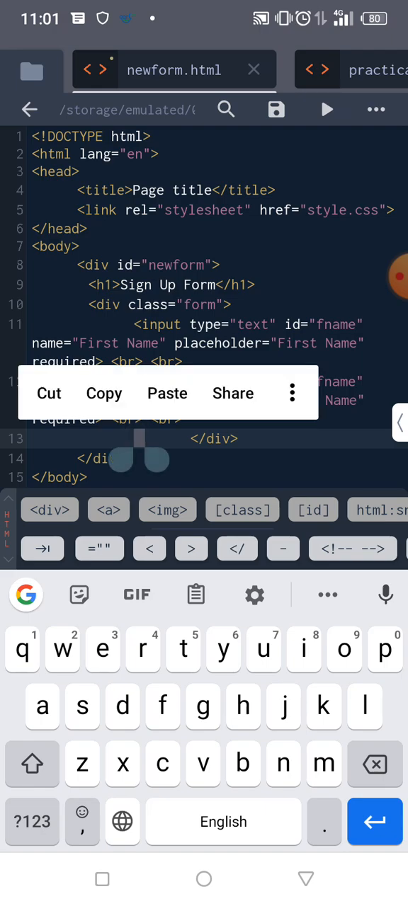
click(167, 393)
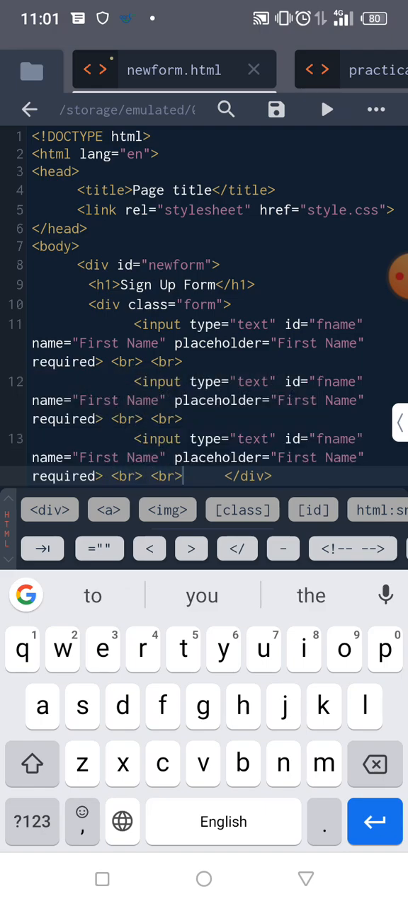
Change the second input to id lname with name and placeholder 'Last Name'.
scroll(down, 3)
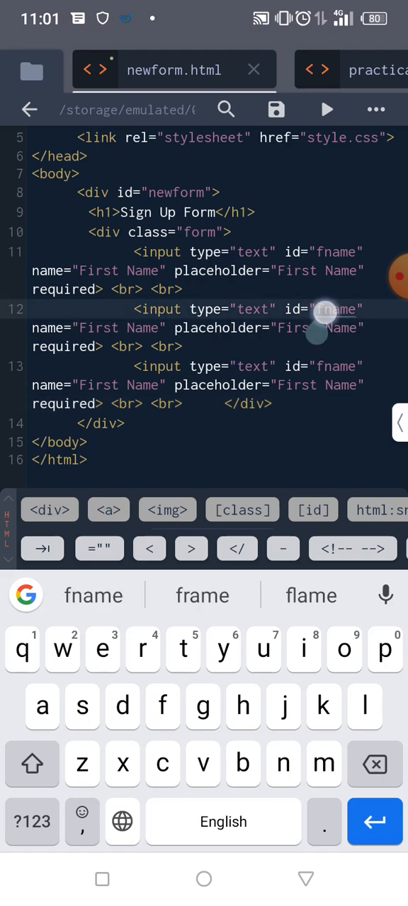
text(l)
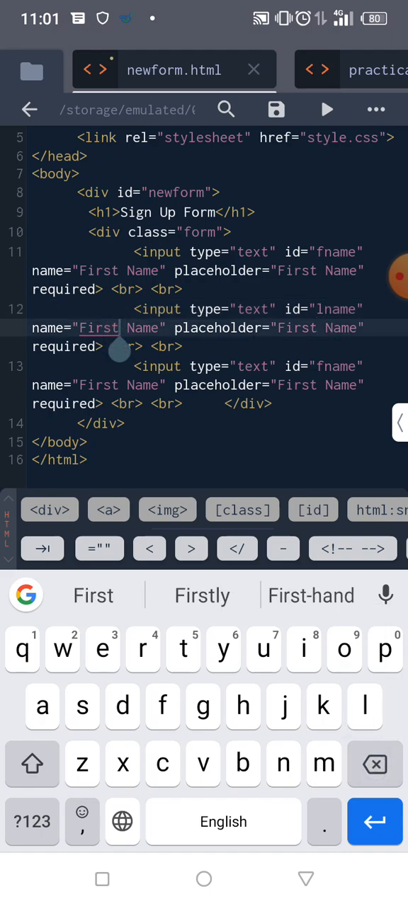
key(Backspace)
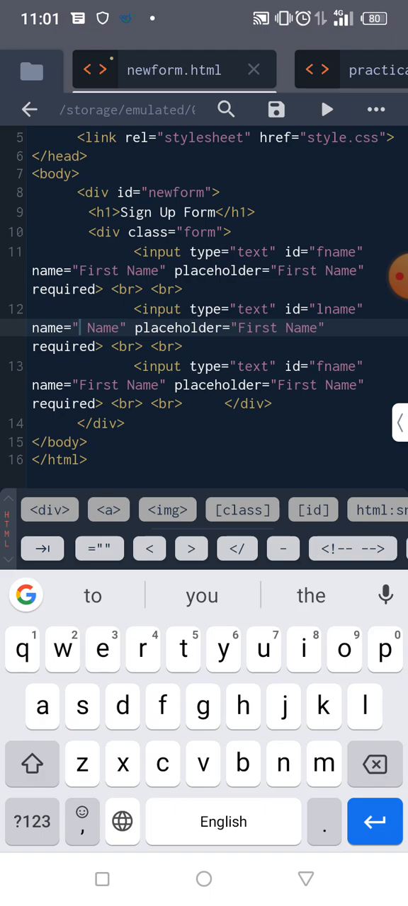
text(Last)
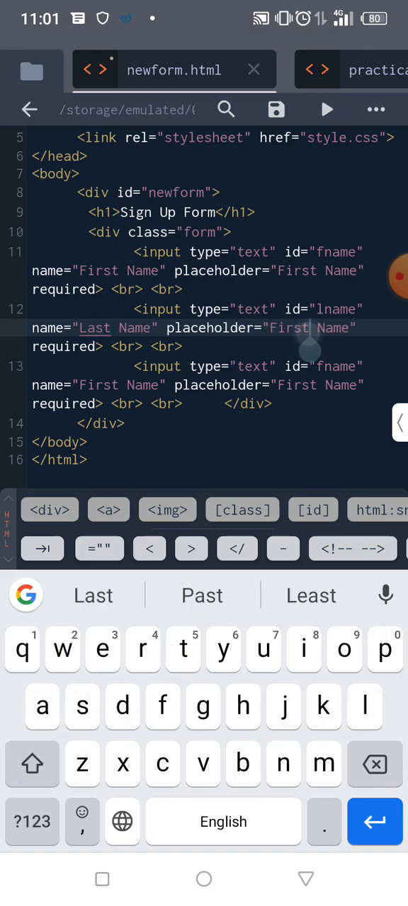
key(Backspace)
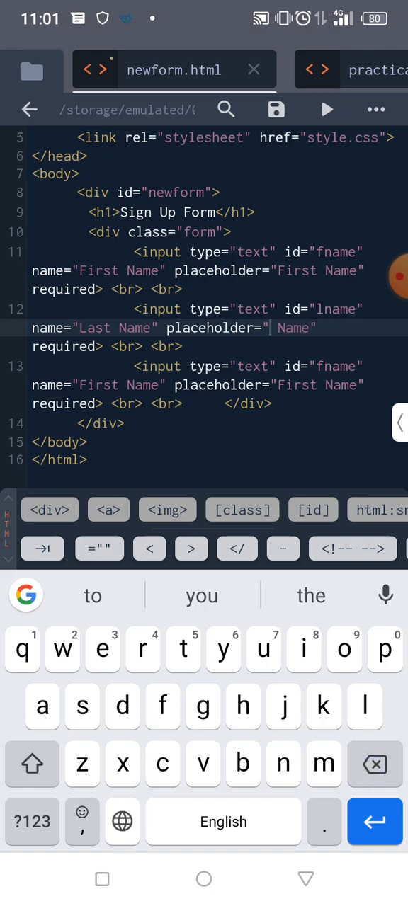
text(Last)
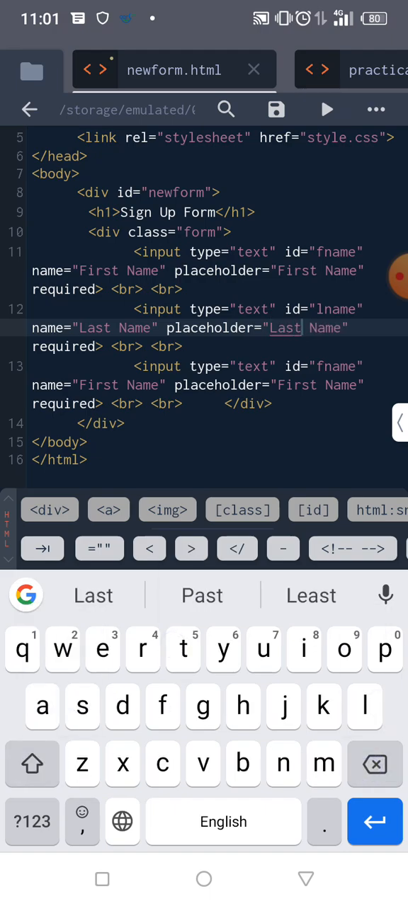
scroll(down, 3)
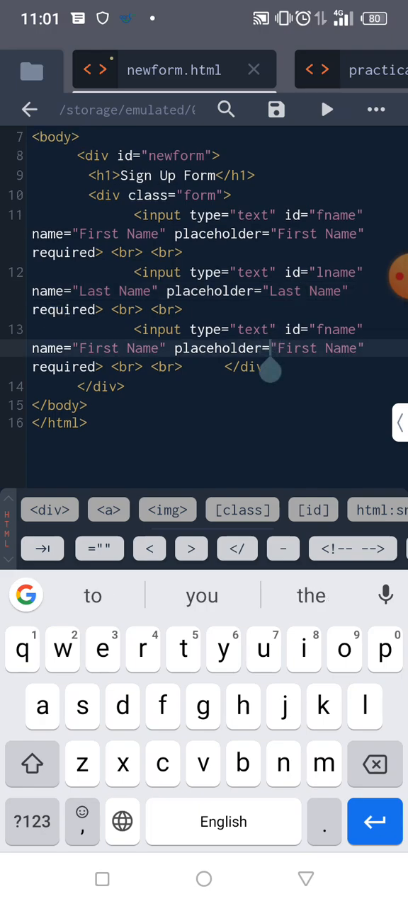
Make the third input type number, id pnumber, with name and placeholder 'Phone Number'.
key(Backspace)
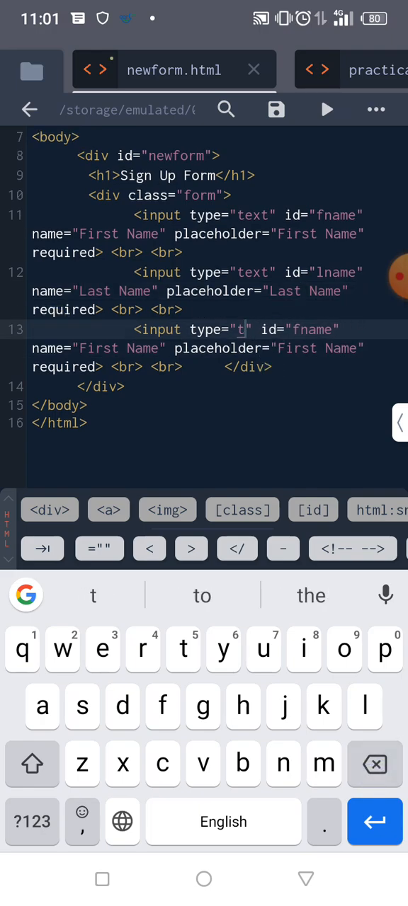
text(um)
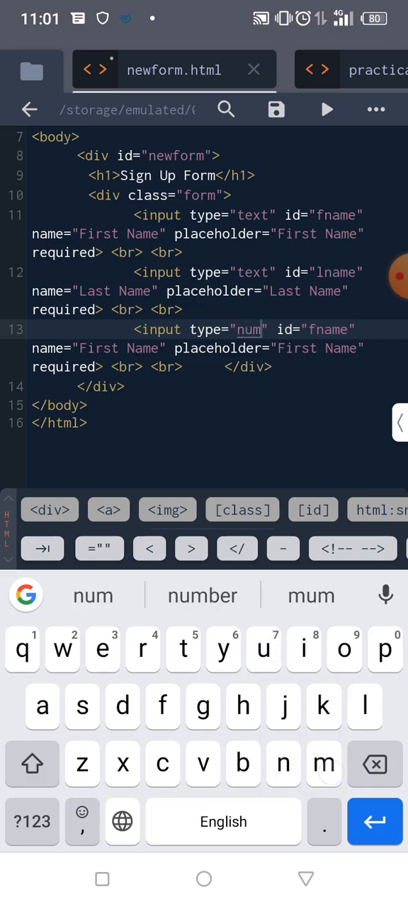
click(202, 595)
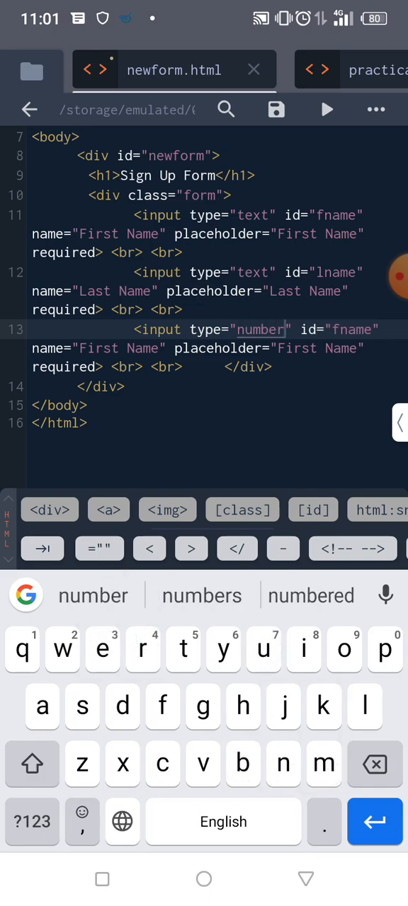
click(352, 329)
text(pnumber)
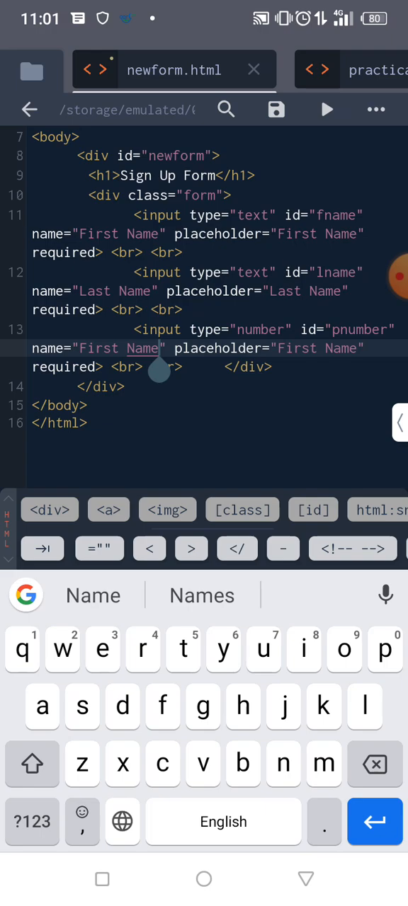
key(Backspace)
text(P)
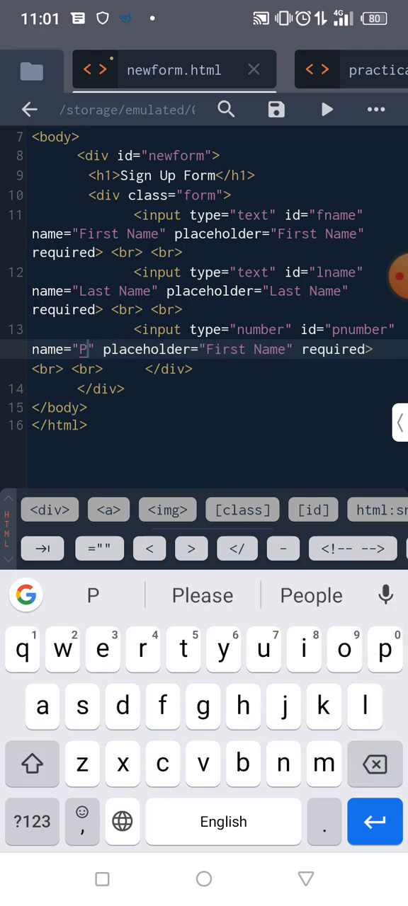
text(hone Numbe)
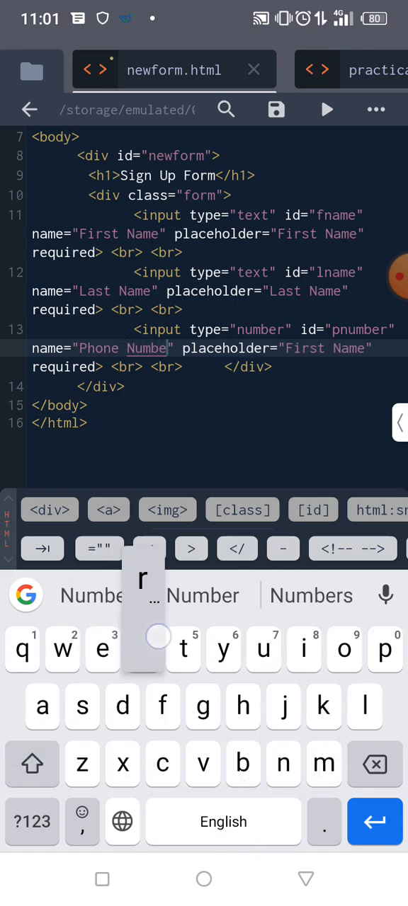
text(r)
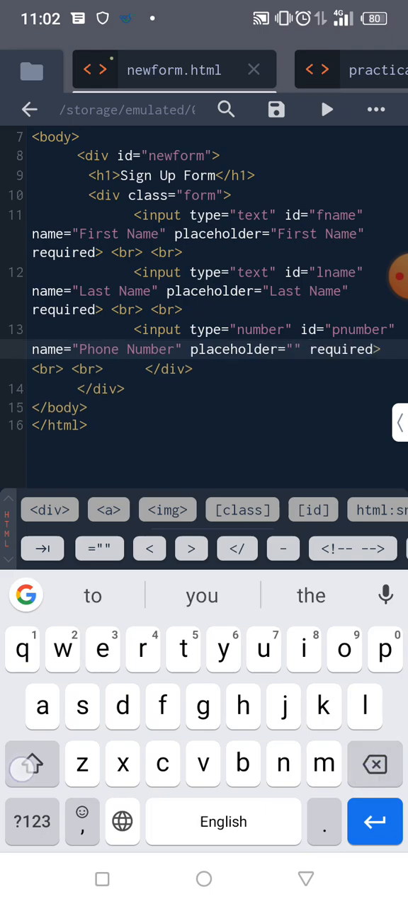
text(Phone Number)
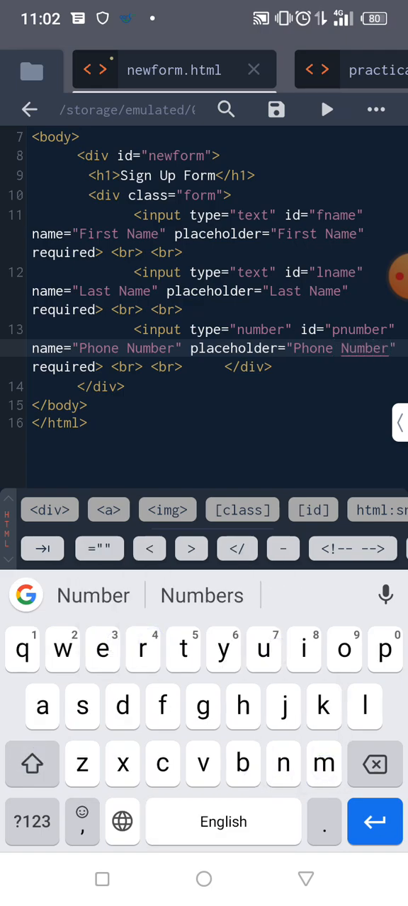
Bring the style.css file to the front in the editor.
click(275, 109)
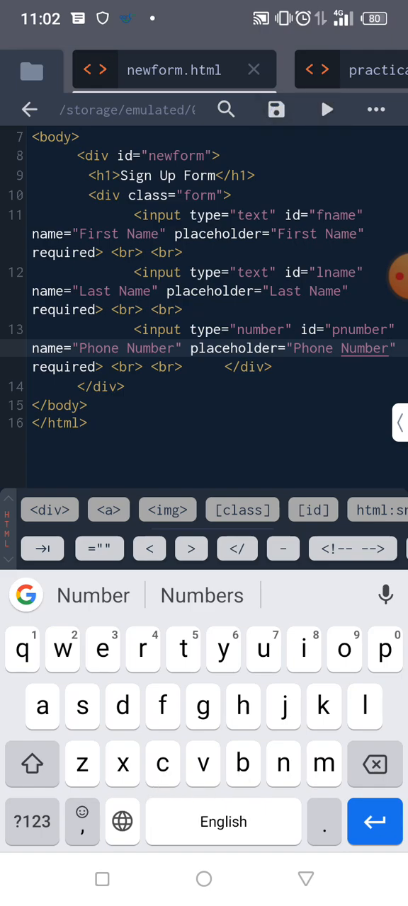
click(326, 109)
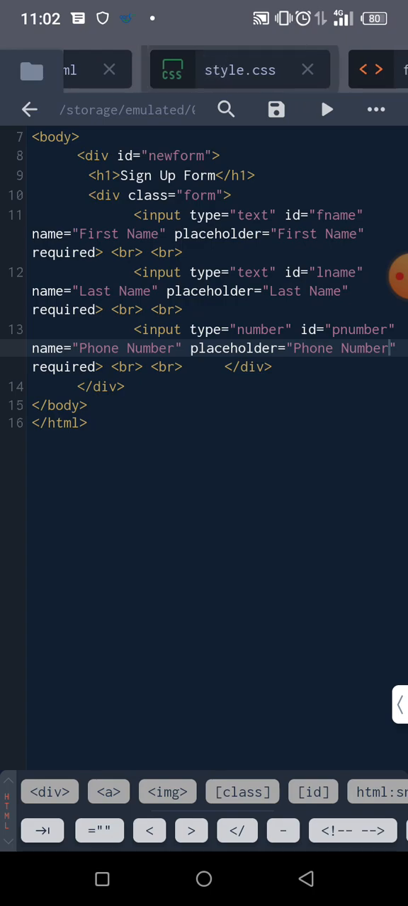
Wrap the stylesheet from body{ to the final } in a /* */ comment.
click(235, 69)
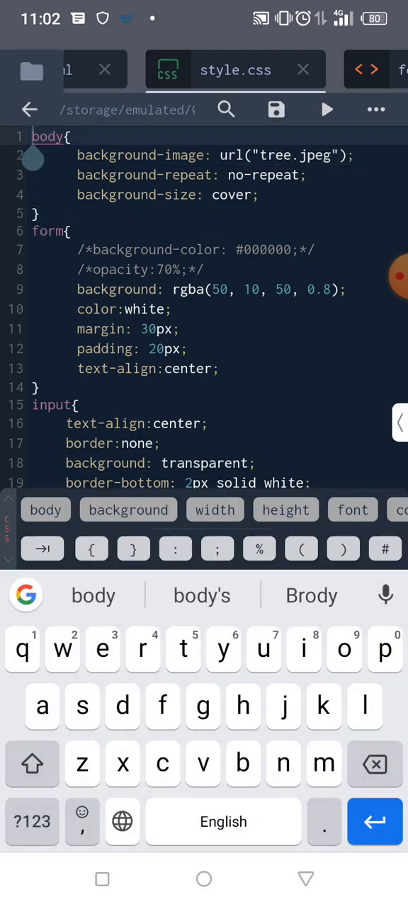
click(31, 821)
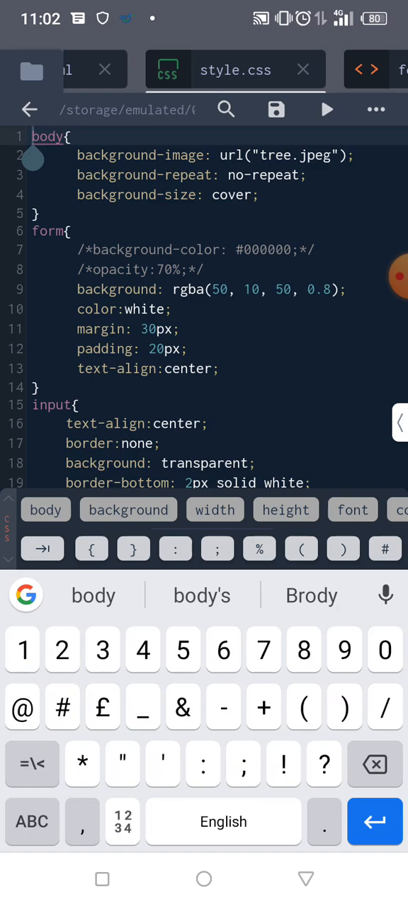
text(/)
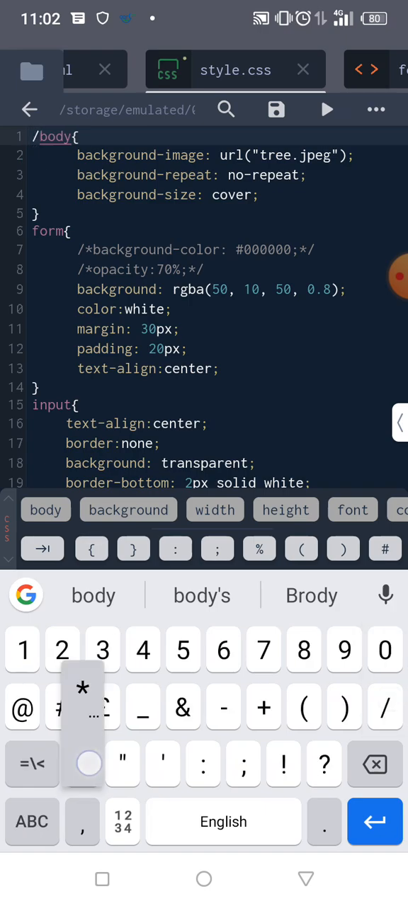
scroll(down, 3)
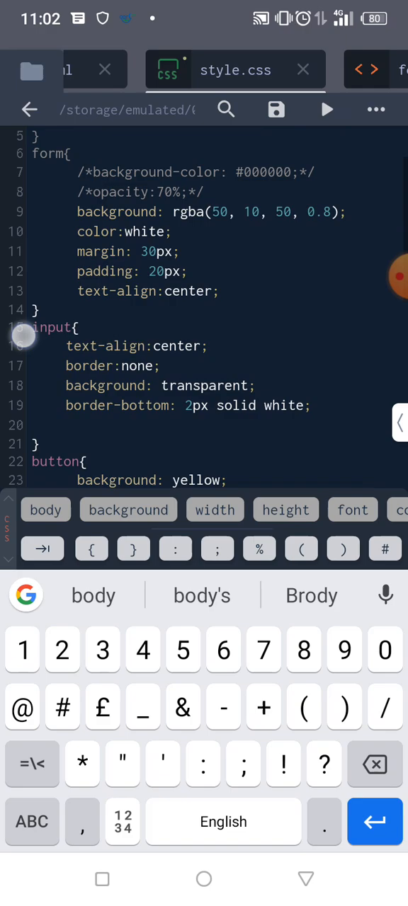
scroll(down, 3)
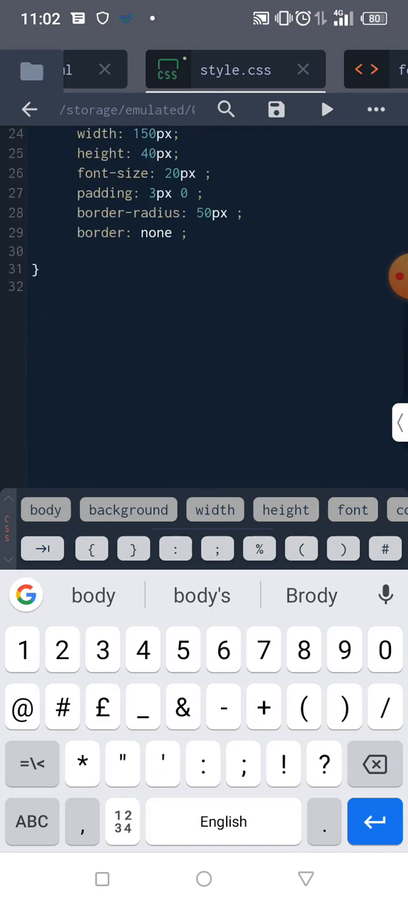
click(39, 270)
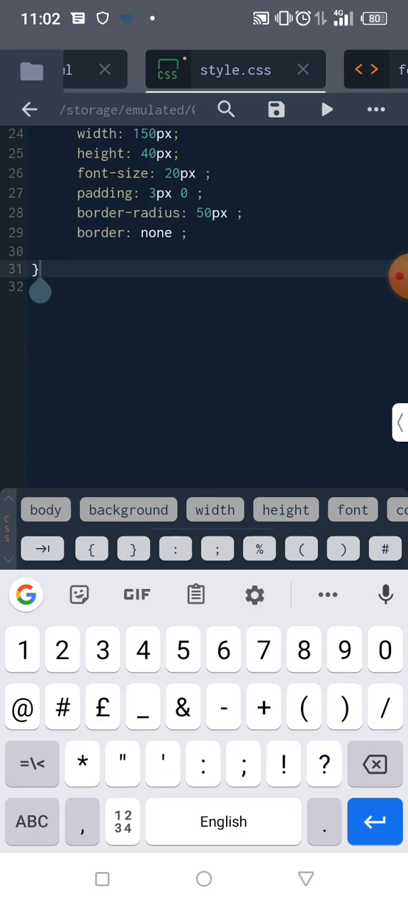
text(*/)
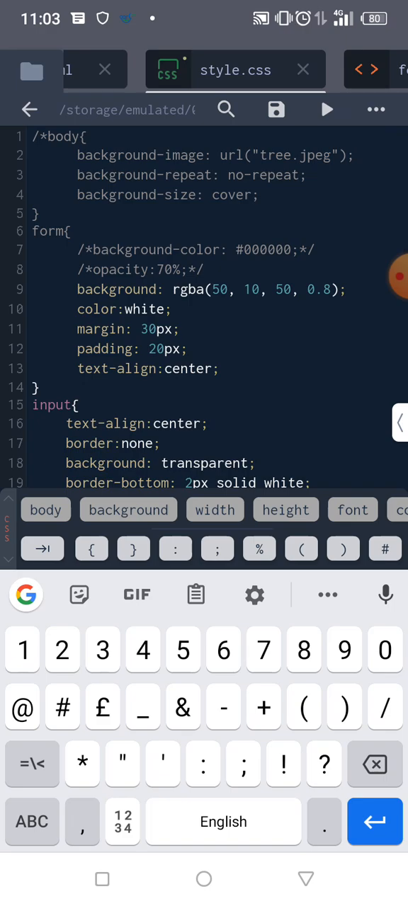
Comment out the form background line and run the unstyled Sign Up Form preview.
scroll(down, 3)
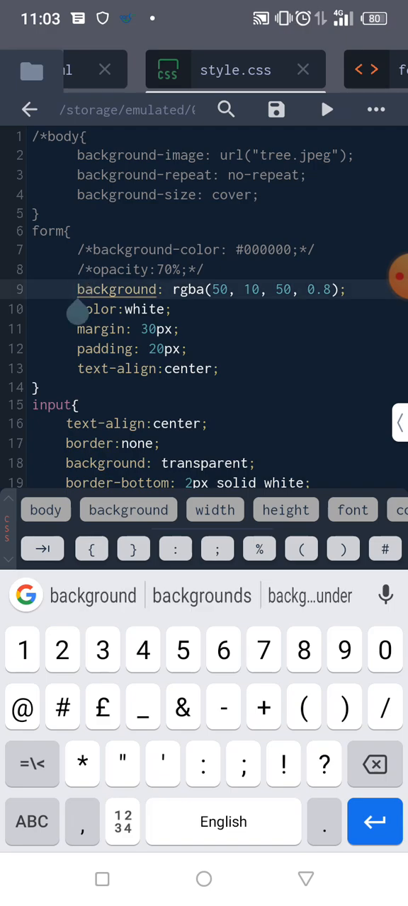
click(32, 822)
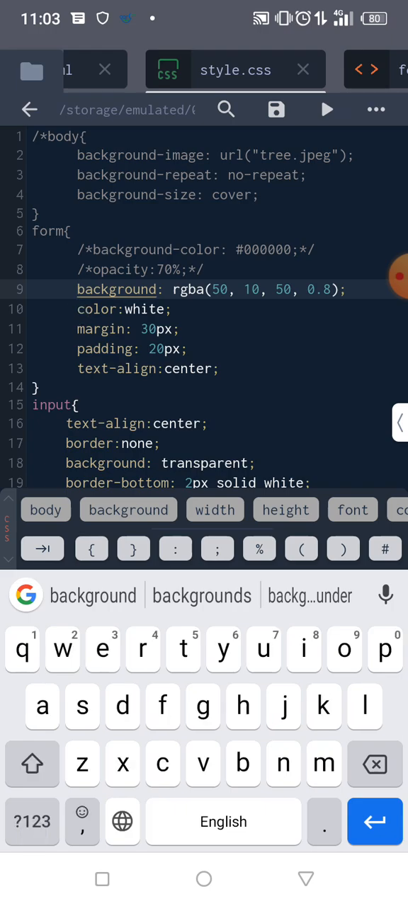
text(/*)
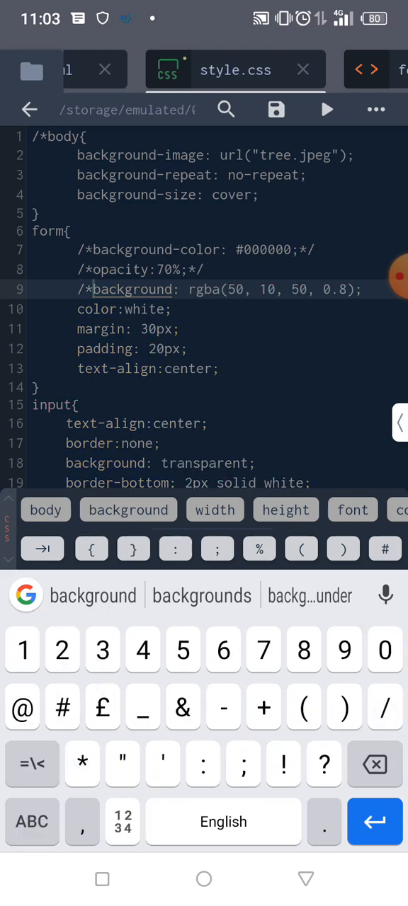
scroll(down, 3)
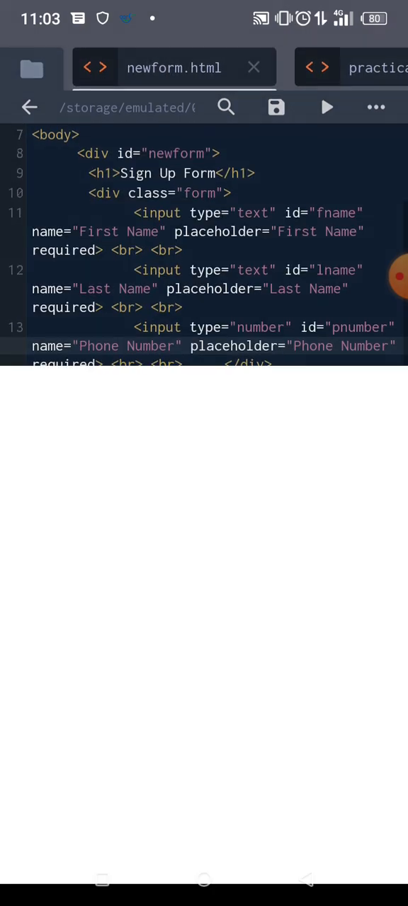
click(327, 107)
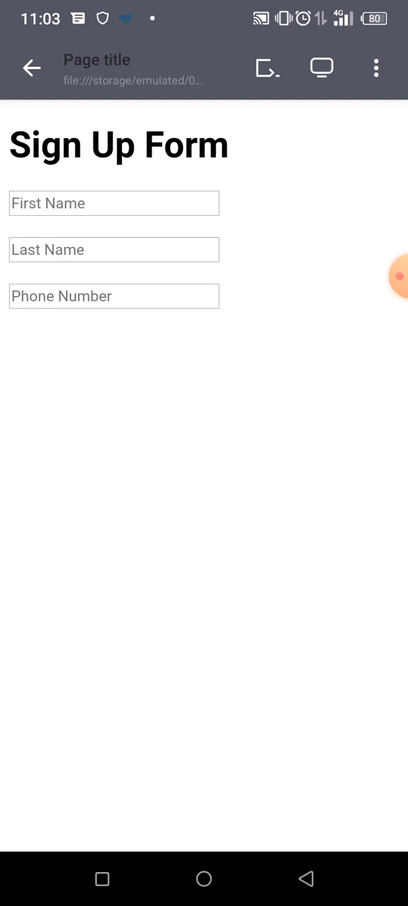